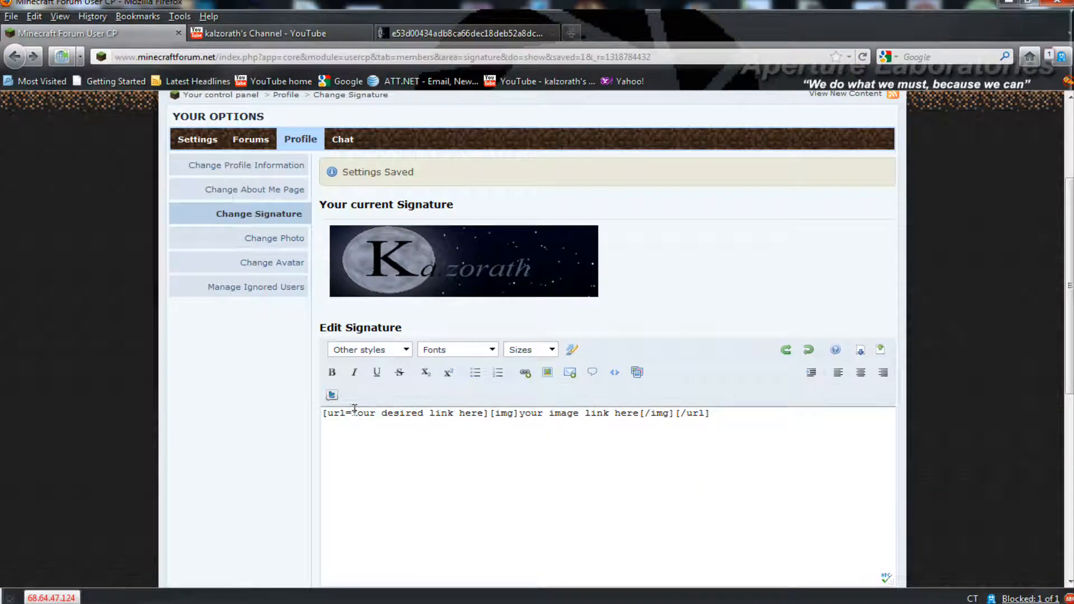
Step: Replace 'Your desired link here' in the signature code with the kalzorath YouTube channel URL
left_click_drag(354, 413, 671, 405)
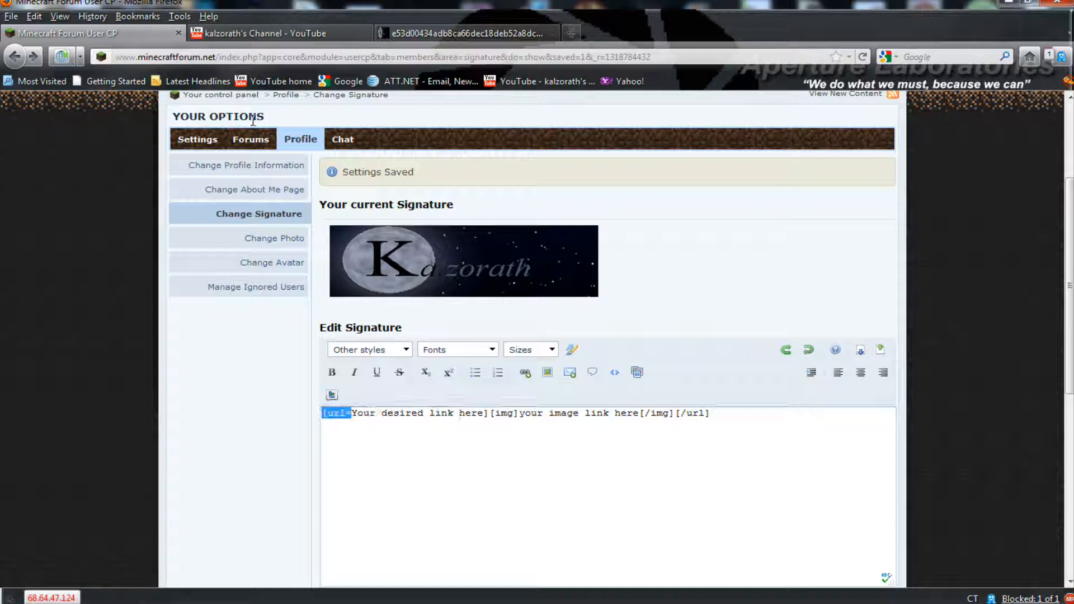
left_click(281, 32)
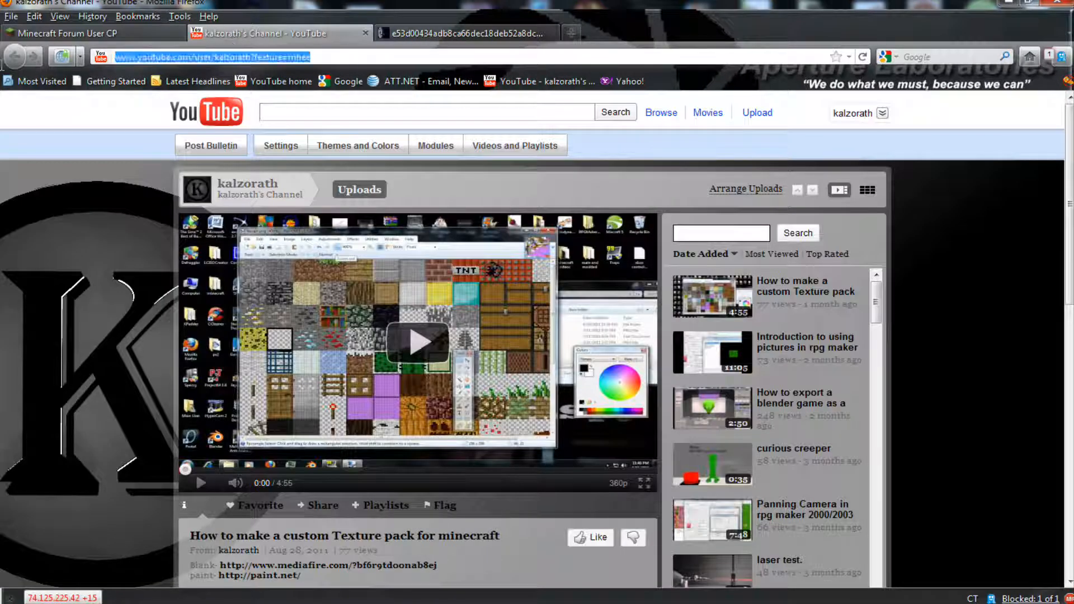
left_click(90, 32)
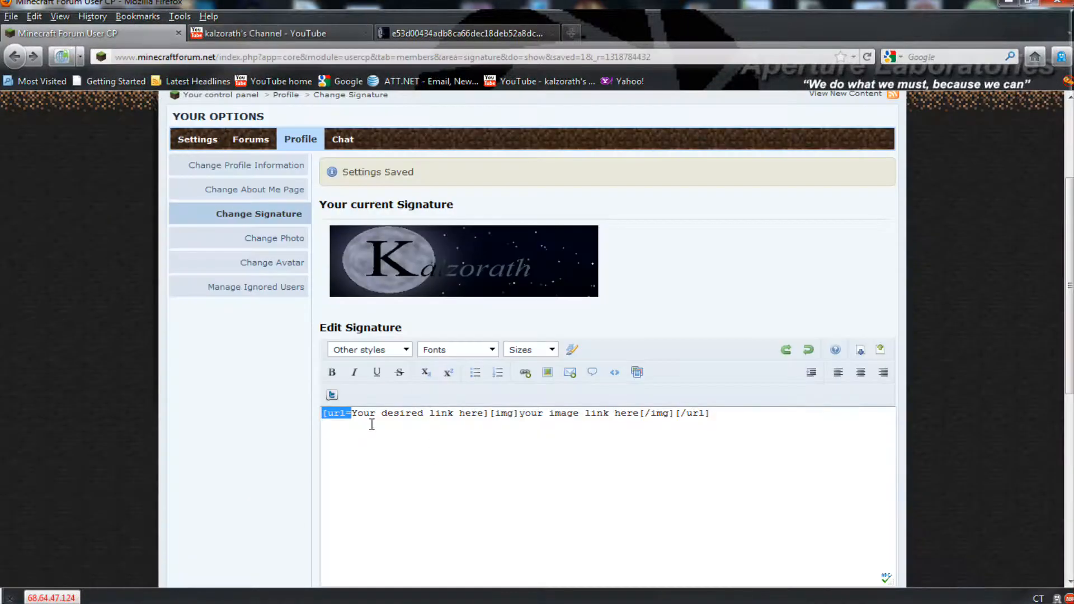
type("You")
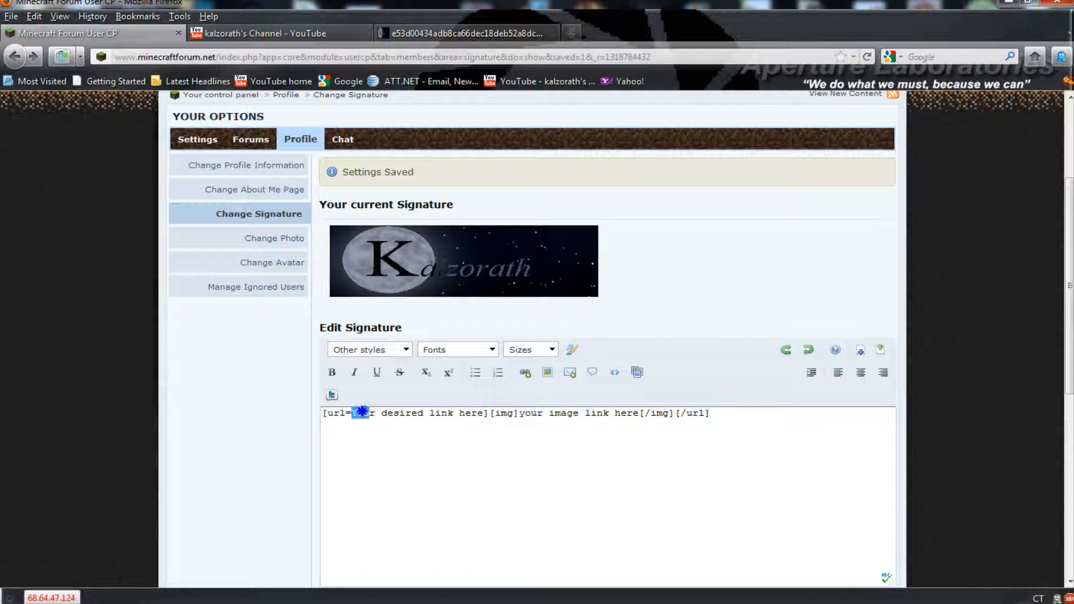
left_click_drag(352, 413, 483, 413)
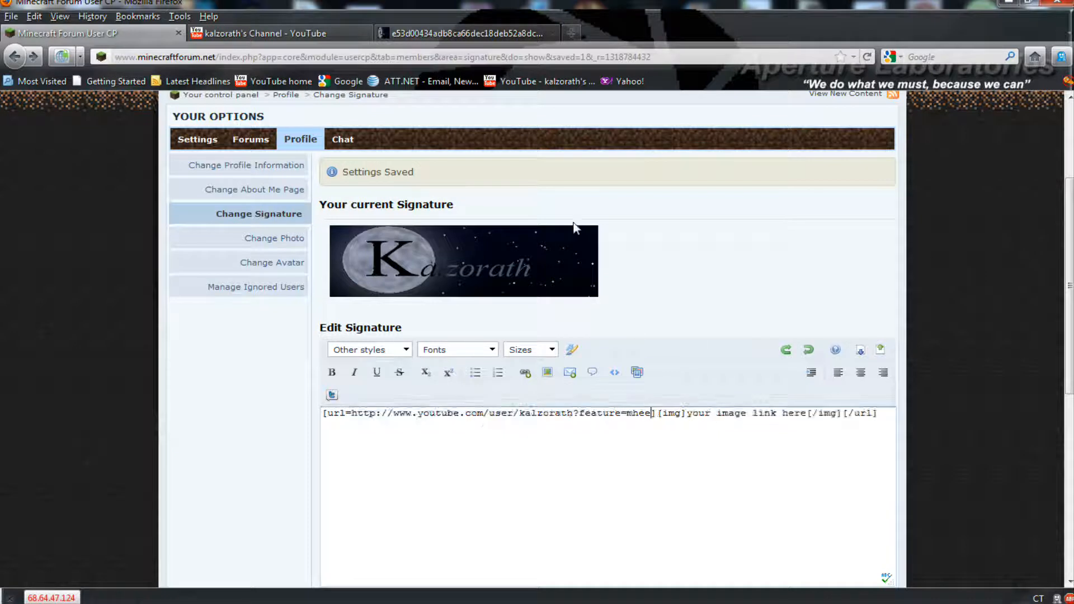
left_click(465, 32)
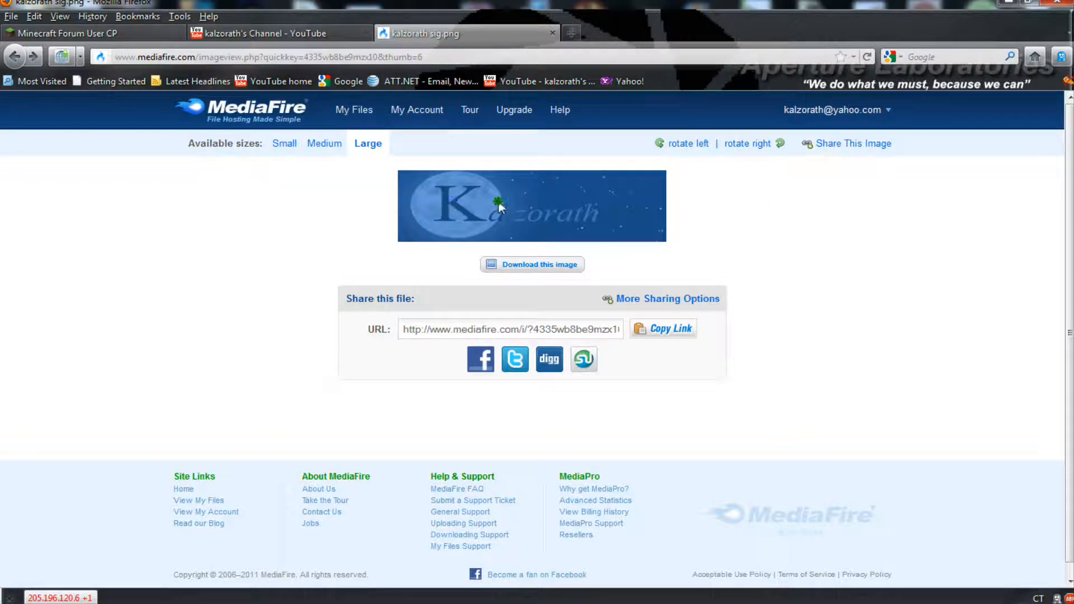
Step: View the Kalzorath signature image on its own MediaFire page and copy its direct address
right_click(499, 207)
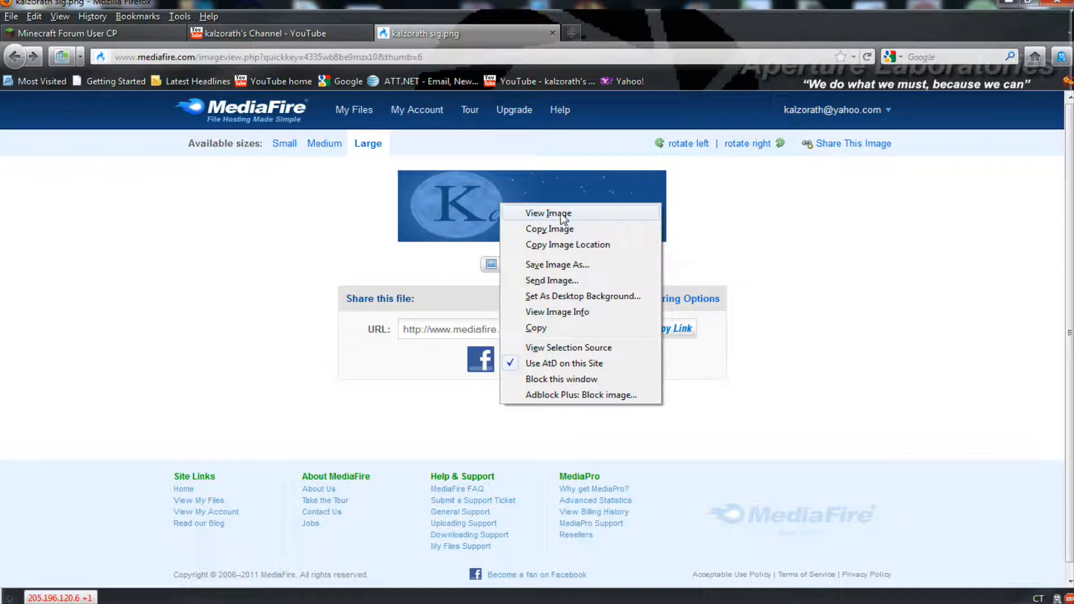
left_click(547, 213)
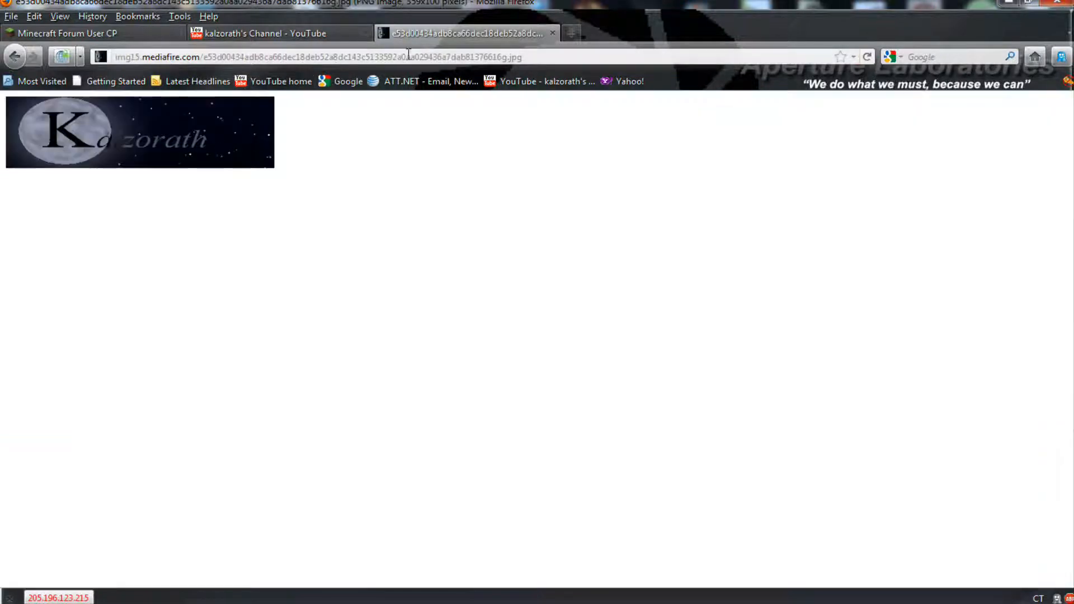
left_click(316, 57)
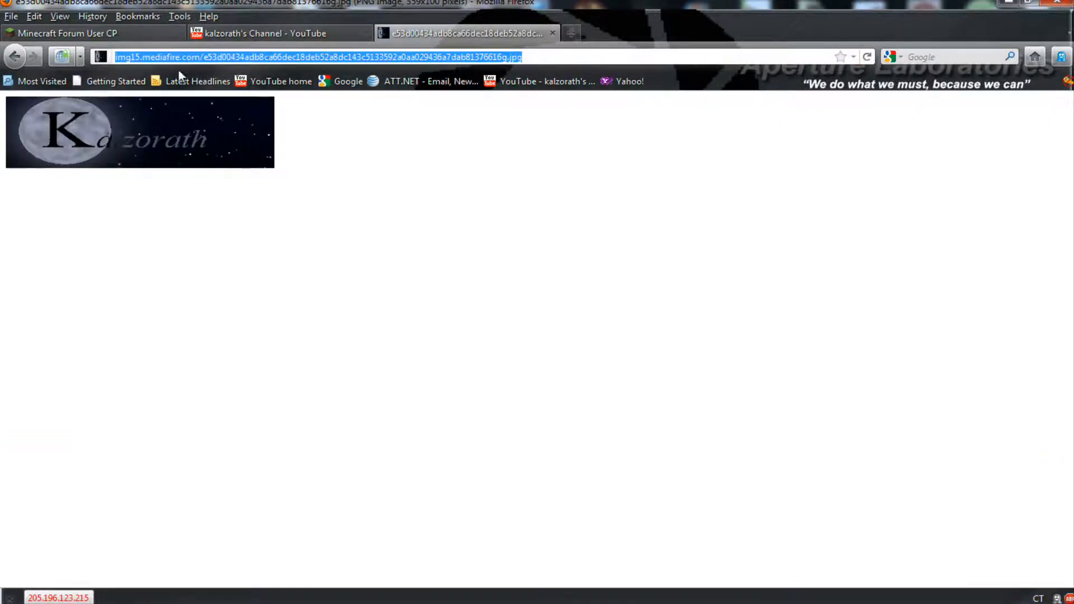
left_click(65, 32)
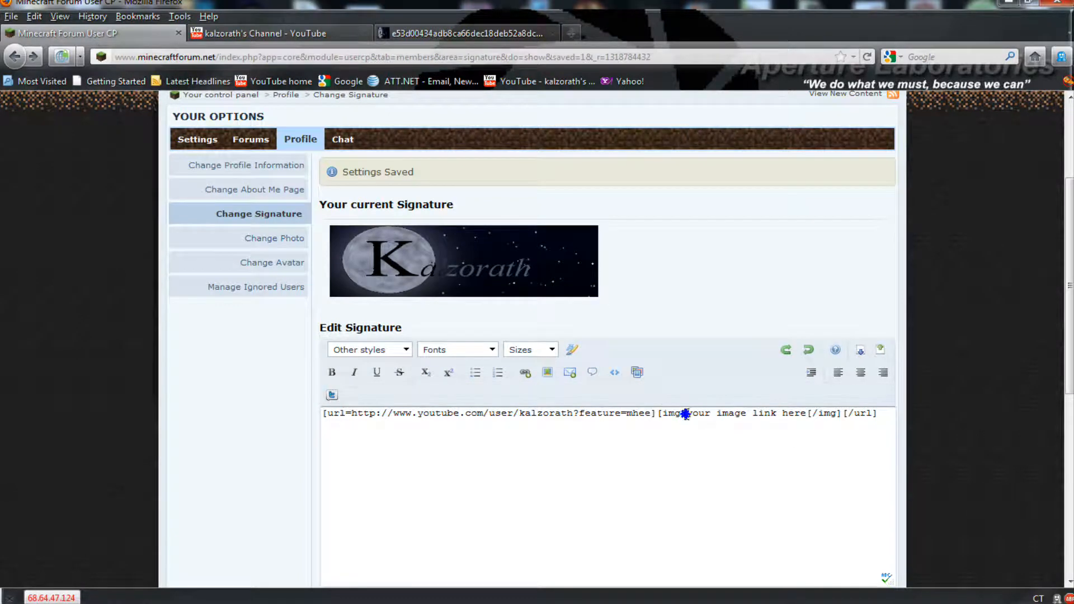
Step: Insert the img15.mediafire.com image address between the [img] tags and save the signature
type("http://img15.mediafire.com/e53d00434adb8ca66dec18deb52a8dc143c5133592a0aa029436a7dab81376616g.jpg")
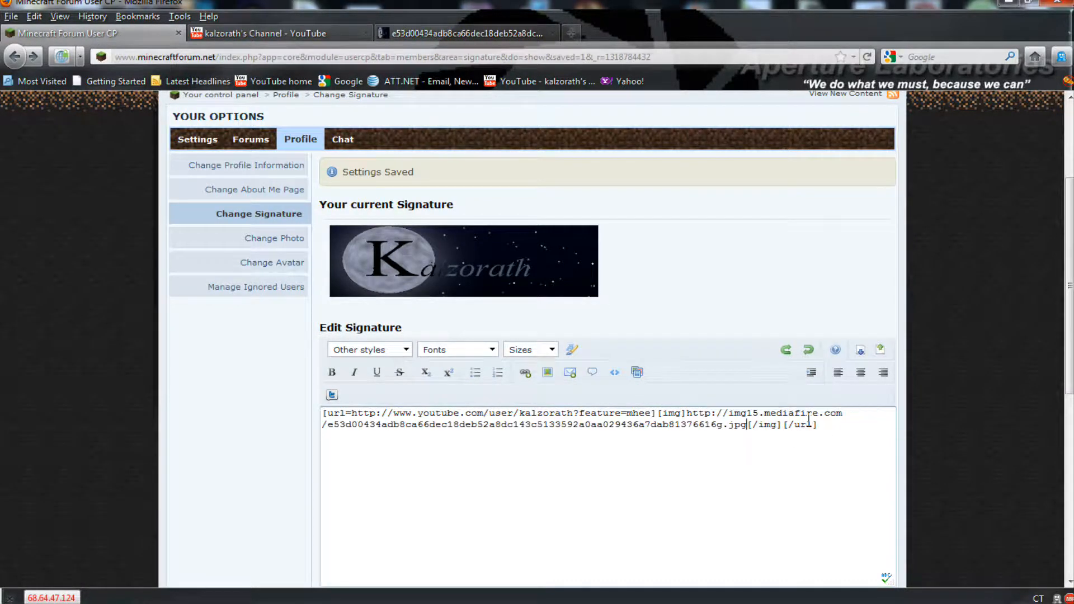
left_click(581, 554)
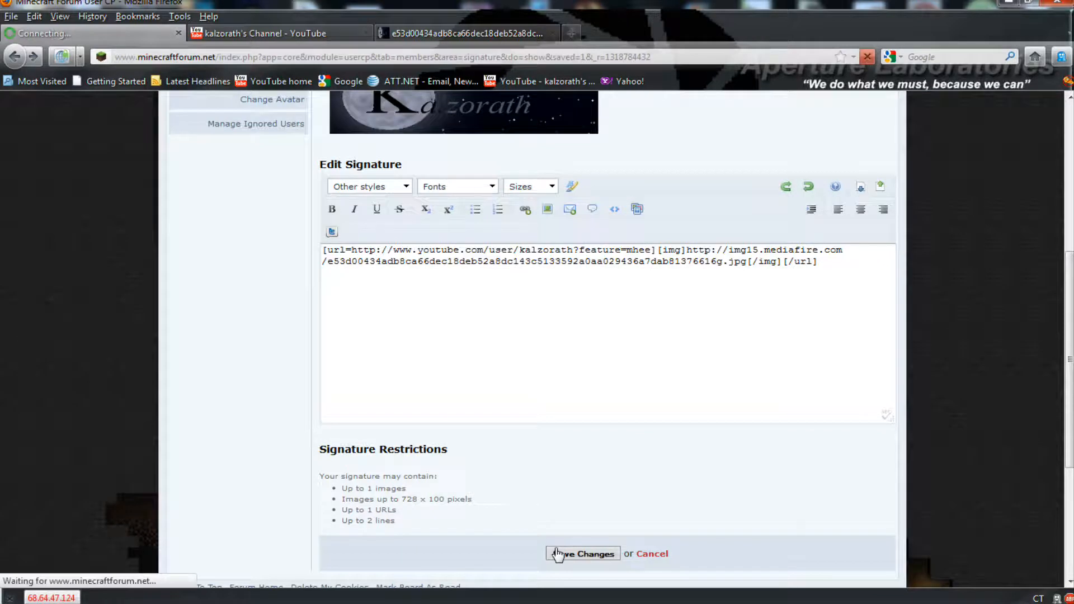
left_click(582, 553)
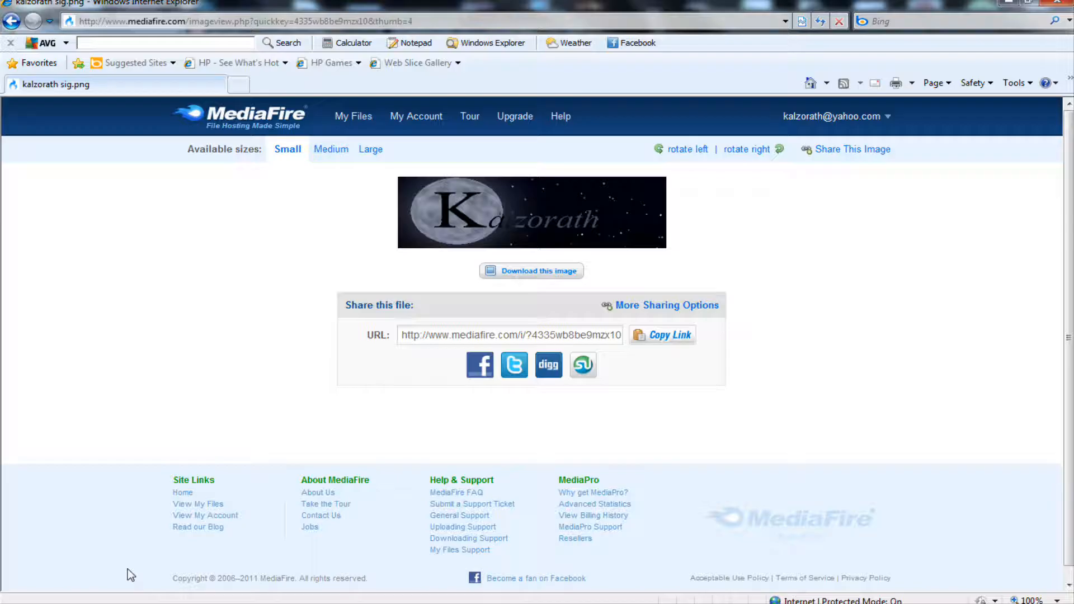
mouse_move(649, 215)
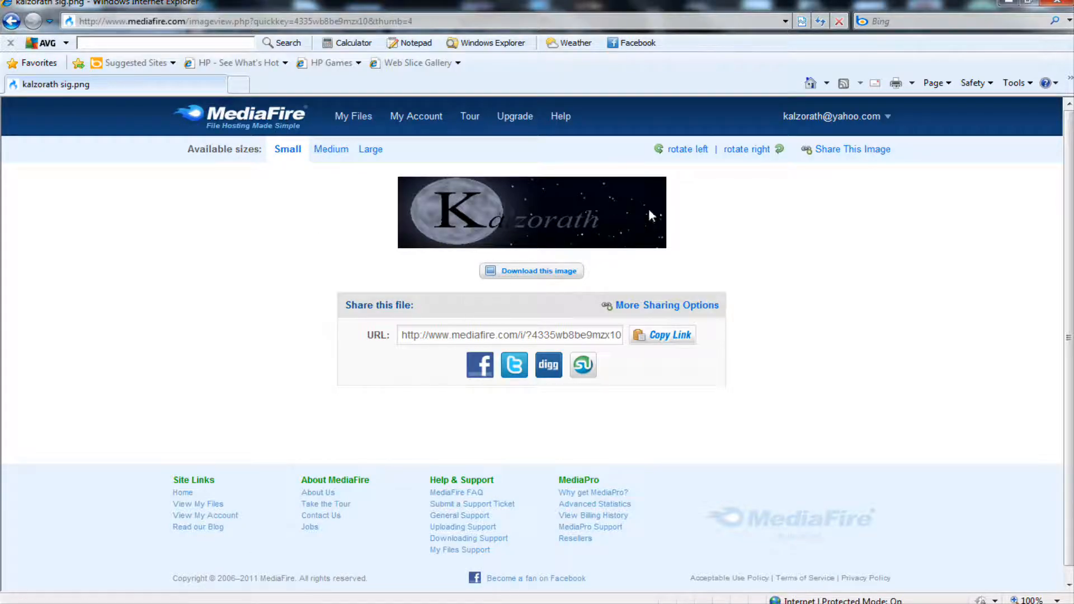
Step: Get the signature image's address via Properties on the MediaFire image page
right_click(464, 229)
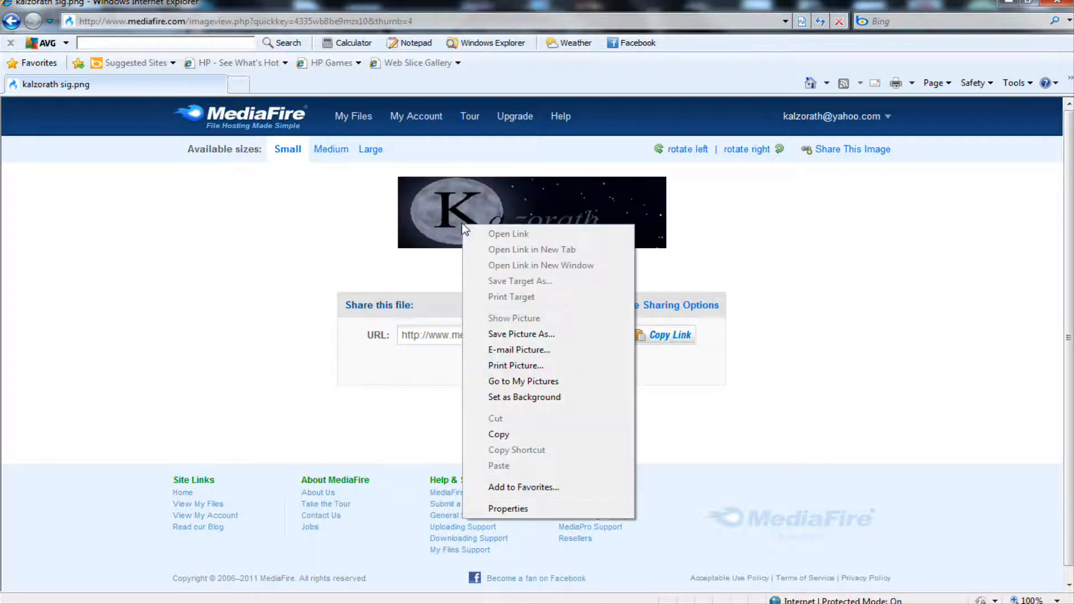
left_click(507, 508)
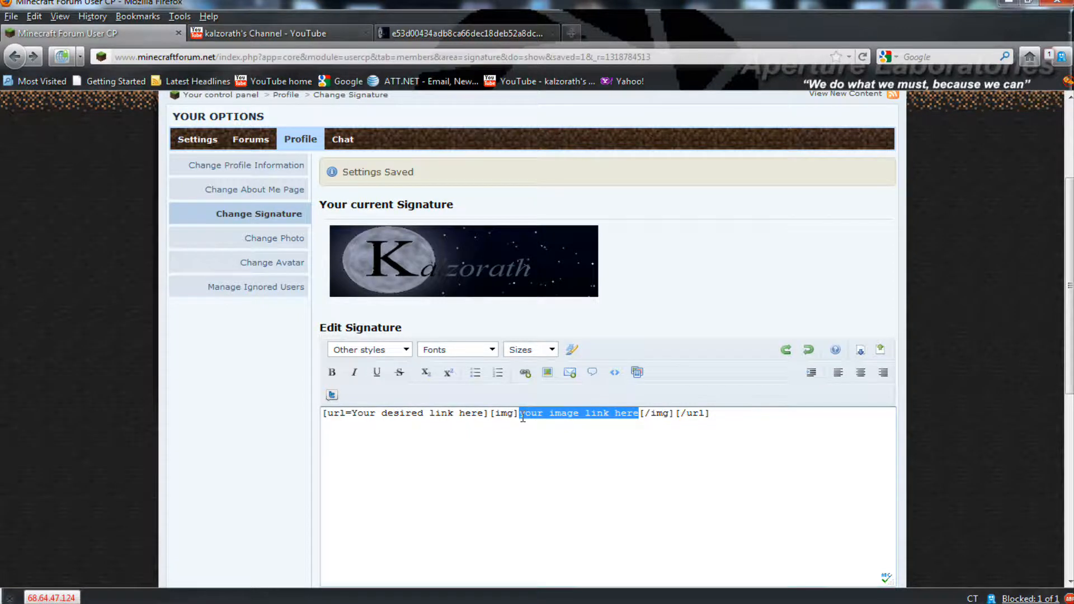
left_click(274, 33)
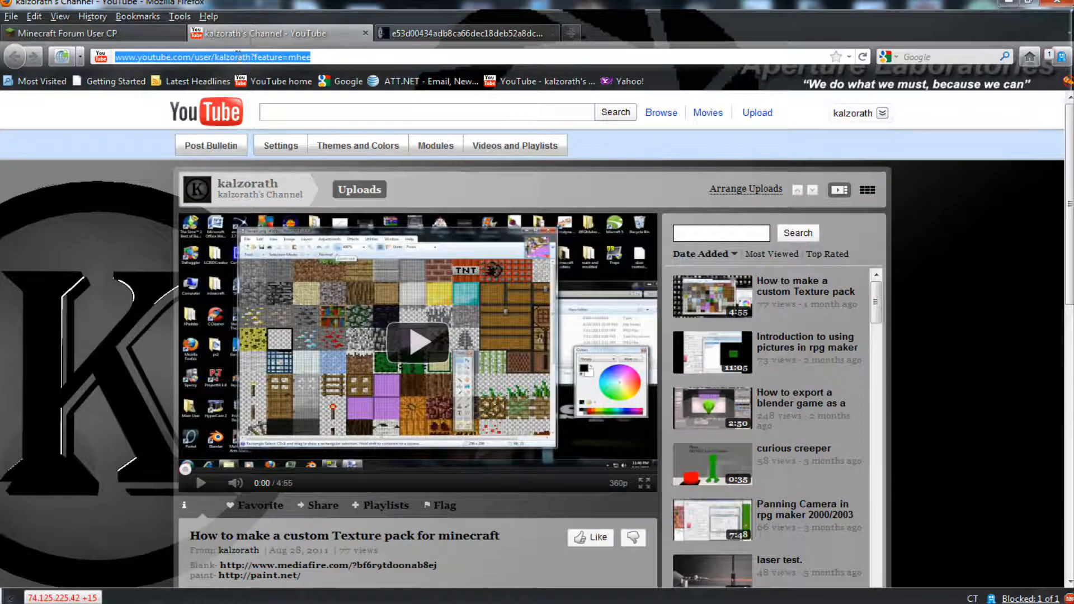
left_click(90, 32)
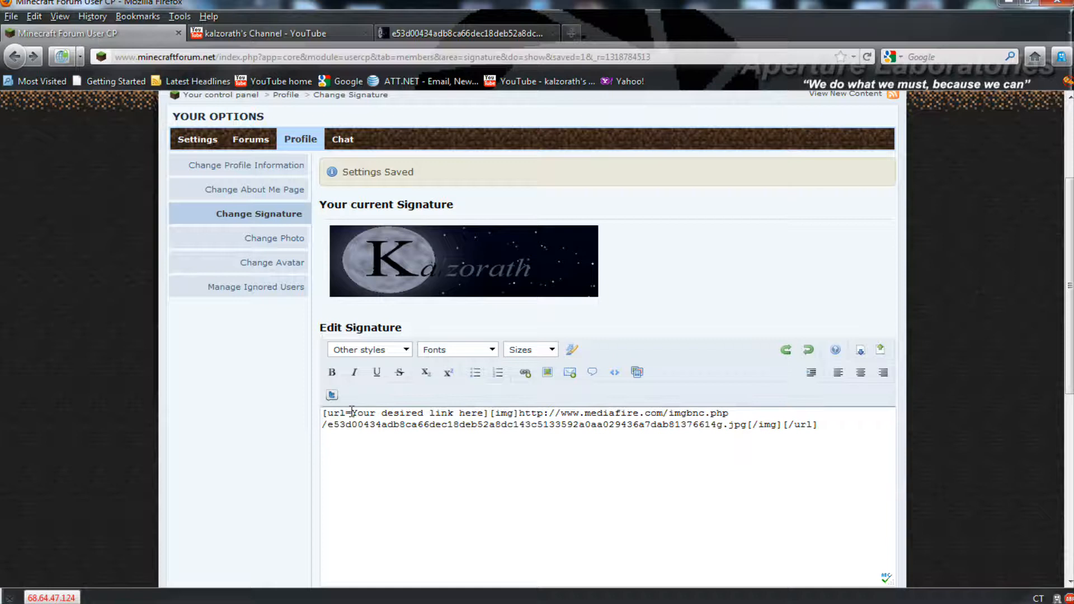
left_click_drag(350, 413, 483, 424)
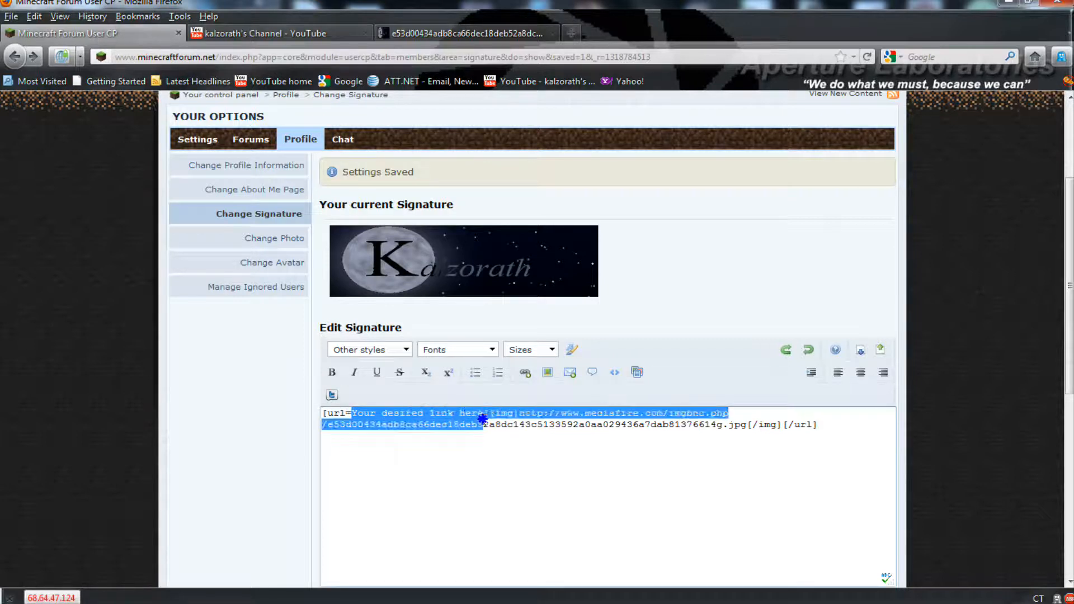
type("http://www.youtube.com/user/kalzorath?feature=mhee")
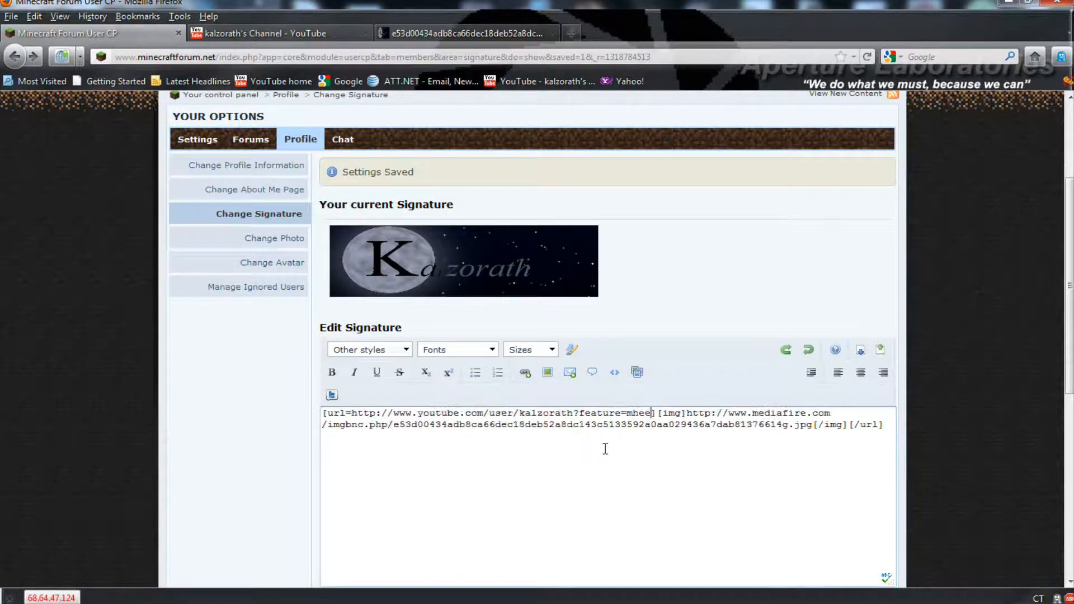
left_click(583, 554)
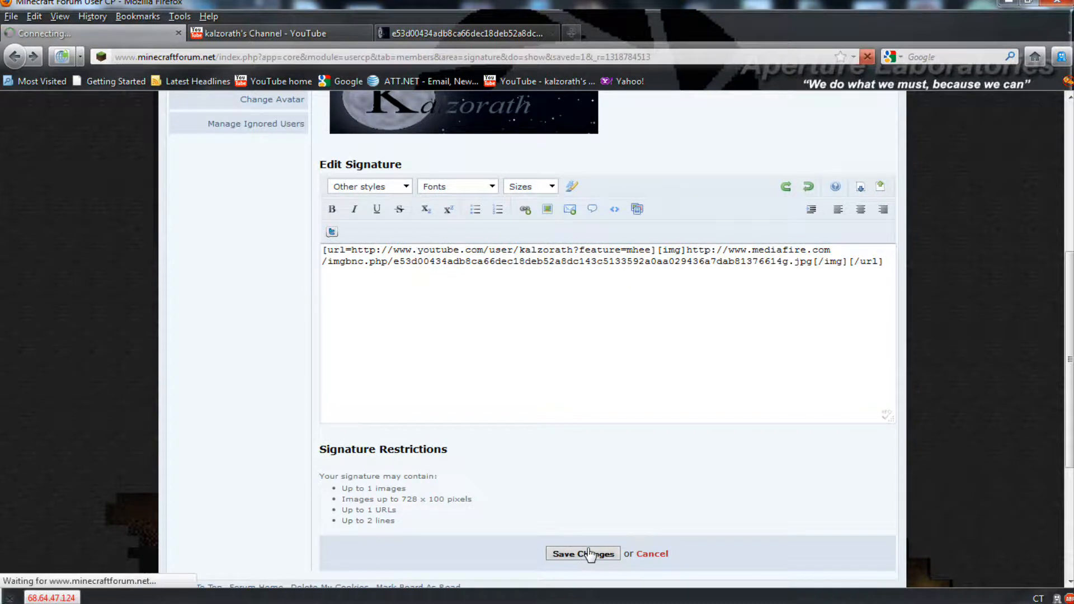
left_click(583, 554)
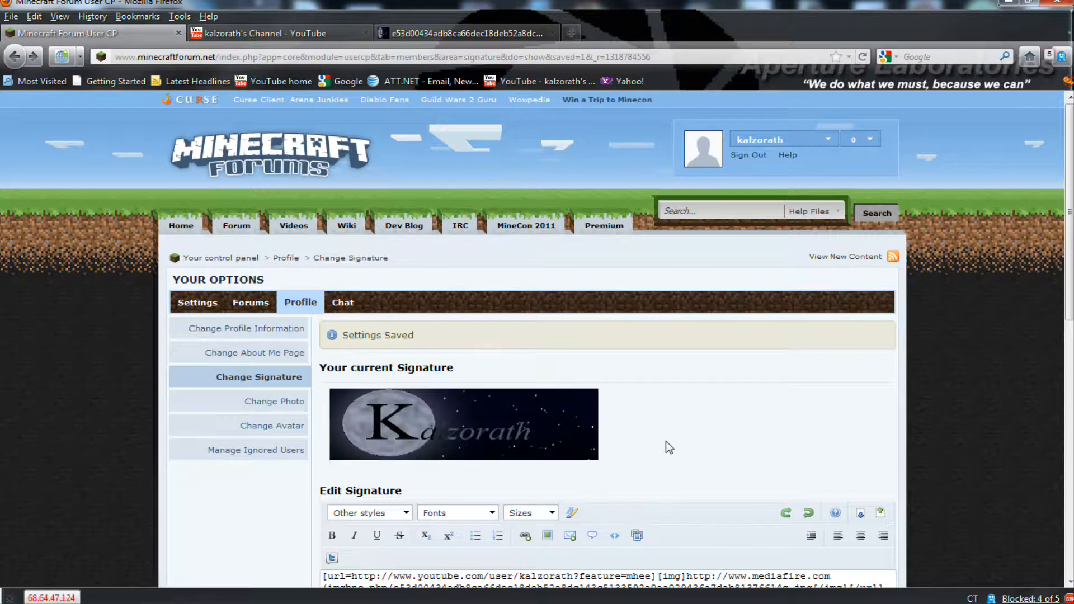
scroll("down", 3)
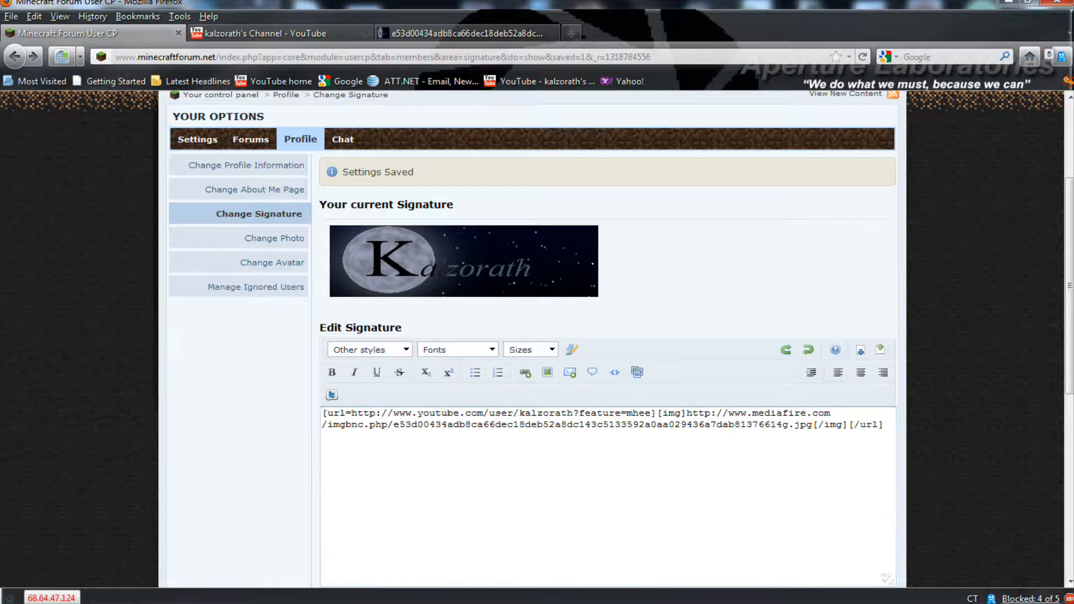